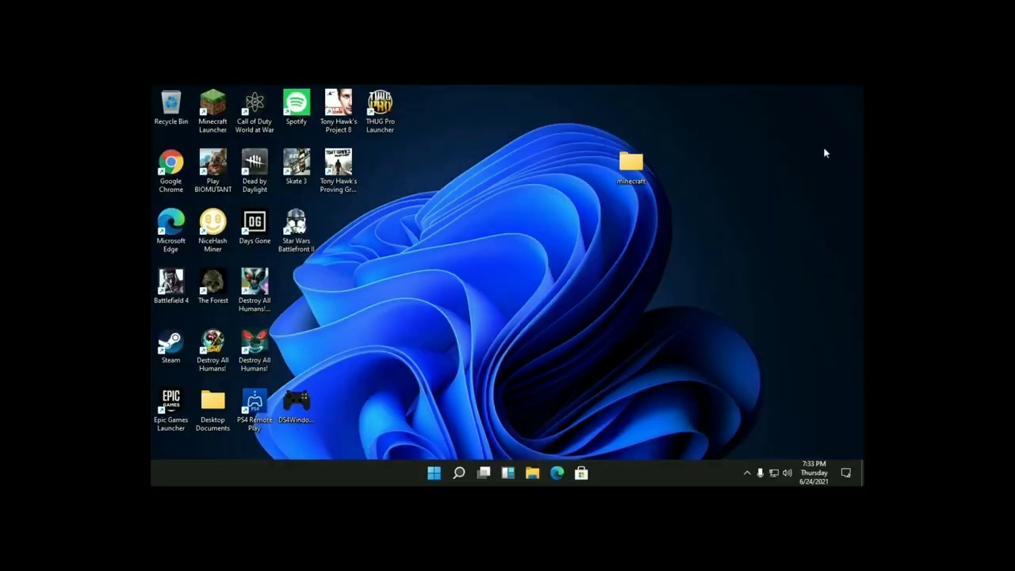
{"action": "mouse_move", "coordinate": [631, 162]}
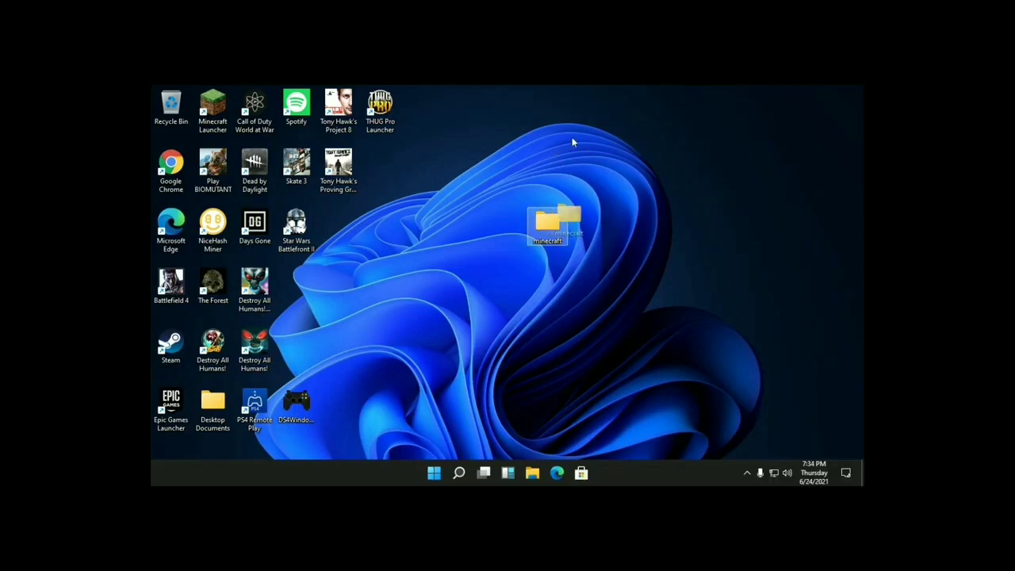
{"action": "double_click", "coordinate": [555, 225]}
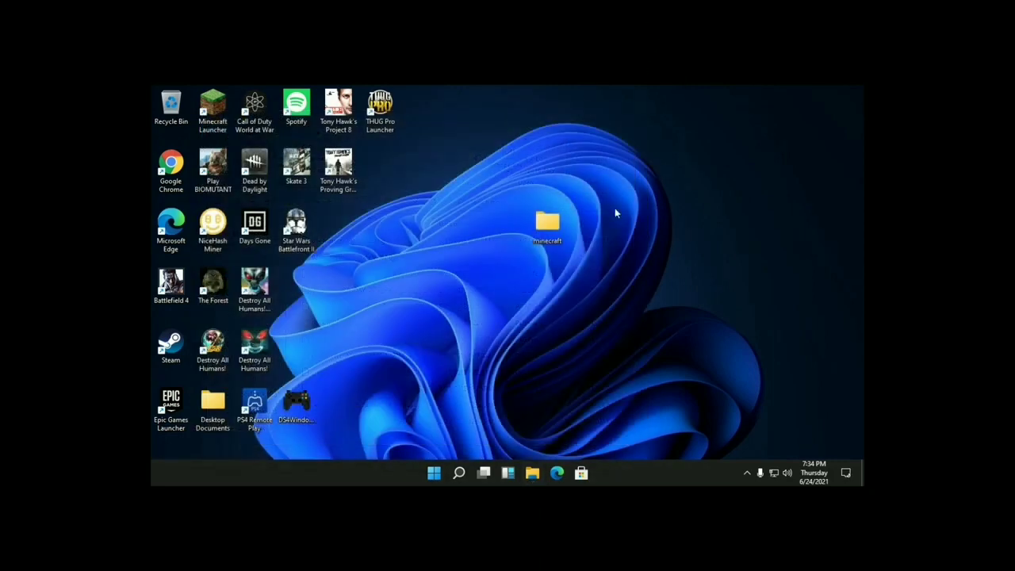
{"action": "mouse_move", "coordinate": [833, 245]}
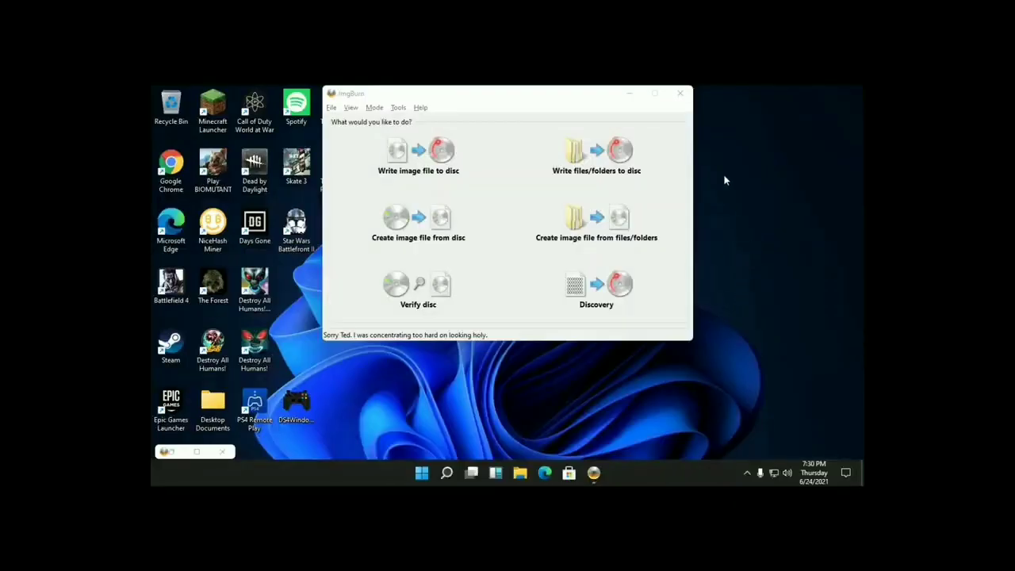
{"action": "mouse_move", "coordinate": [596, 154]}
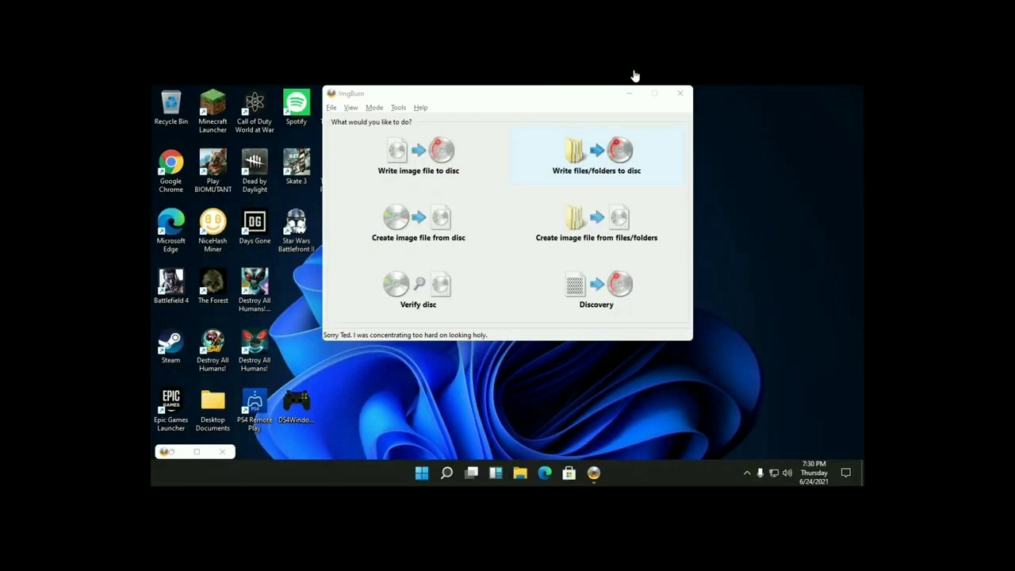
Step: Switch ImgBurn to write files/folders to disc and add the Minecraft PKG files from the minecraft folder
{"action": "left_click", "coordinate": [596, 154]}
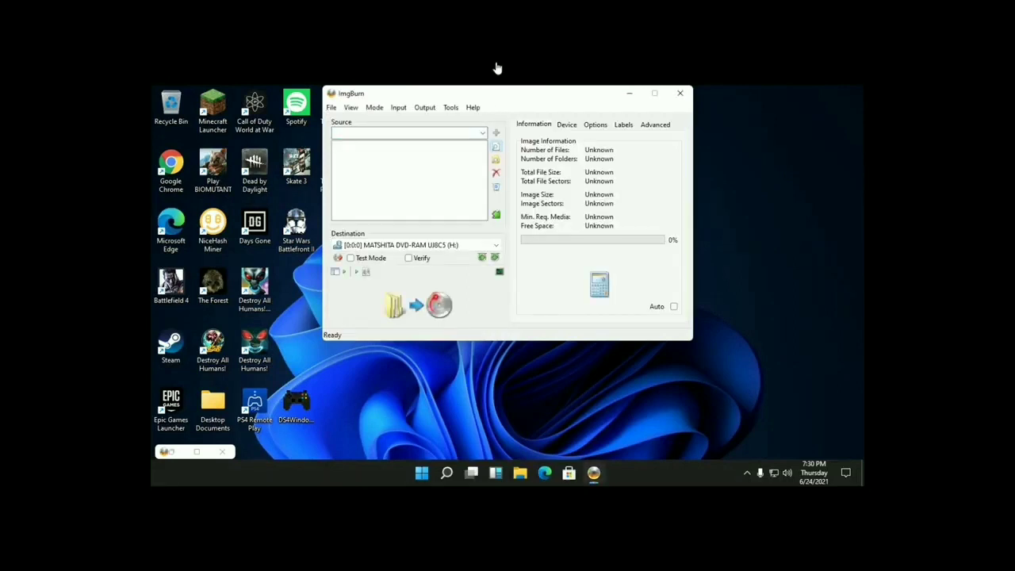
{"action": "left_click", "coordinate": [482, 133]}
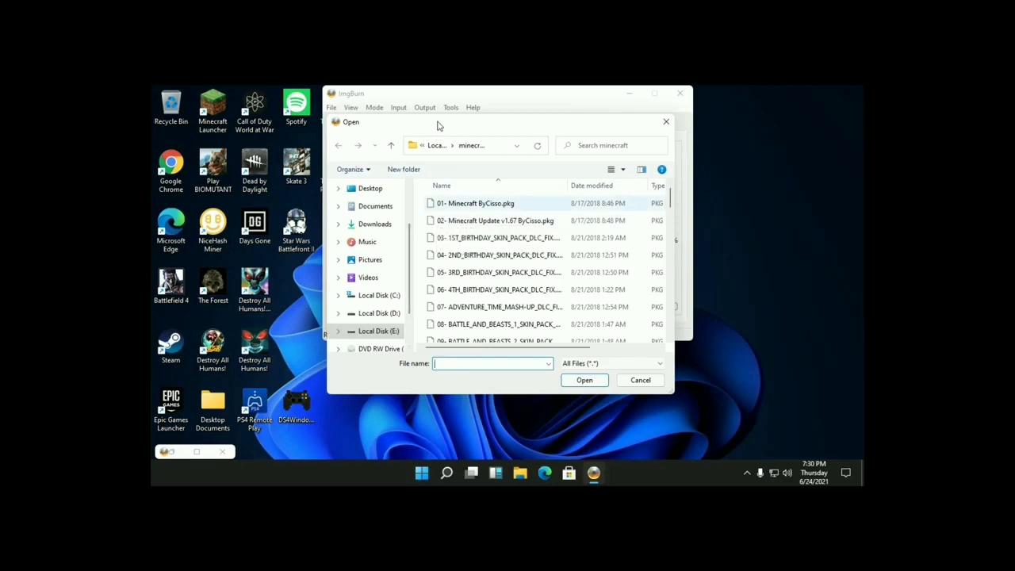
{"action": "left_click", "coordinate": [496, 221]}
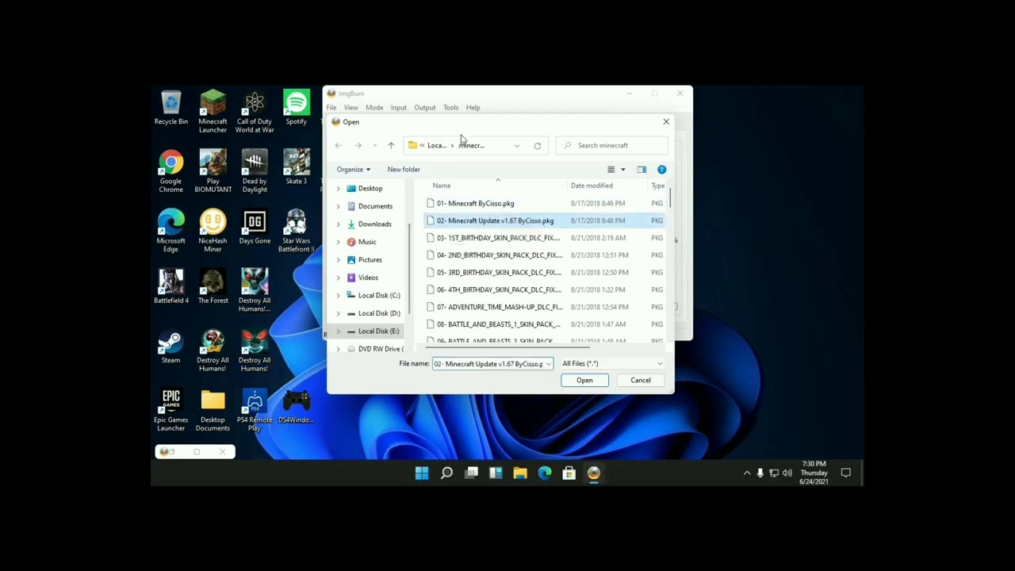
{"action": "left_click", "coordinate": [585, 380]}
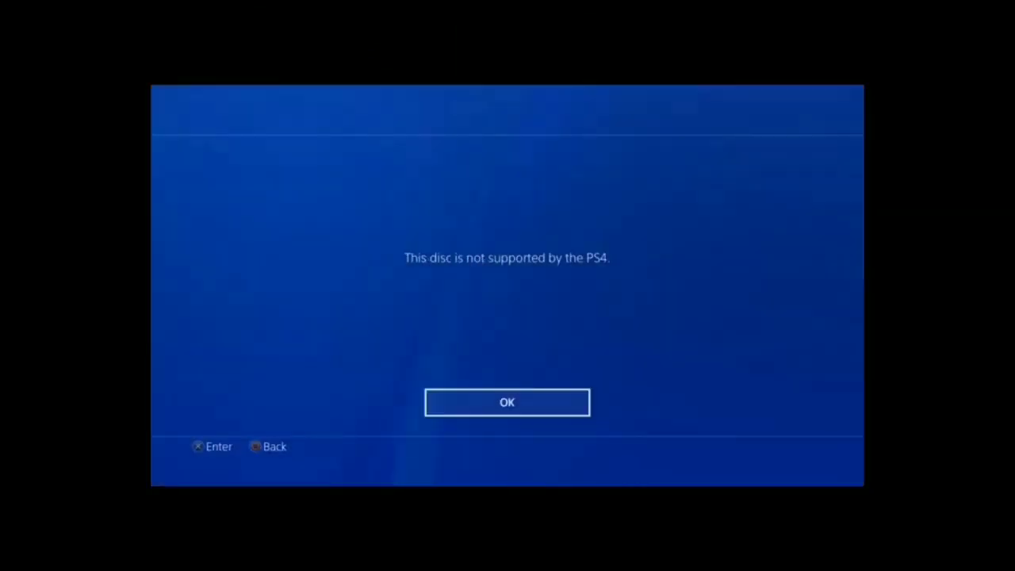
Step: Dismiss the unsupported disc message and go to Settings > Debug Settings > Game > Package Installer
{"action": "left_click", "coordinate": [507, 402]}
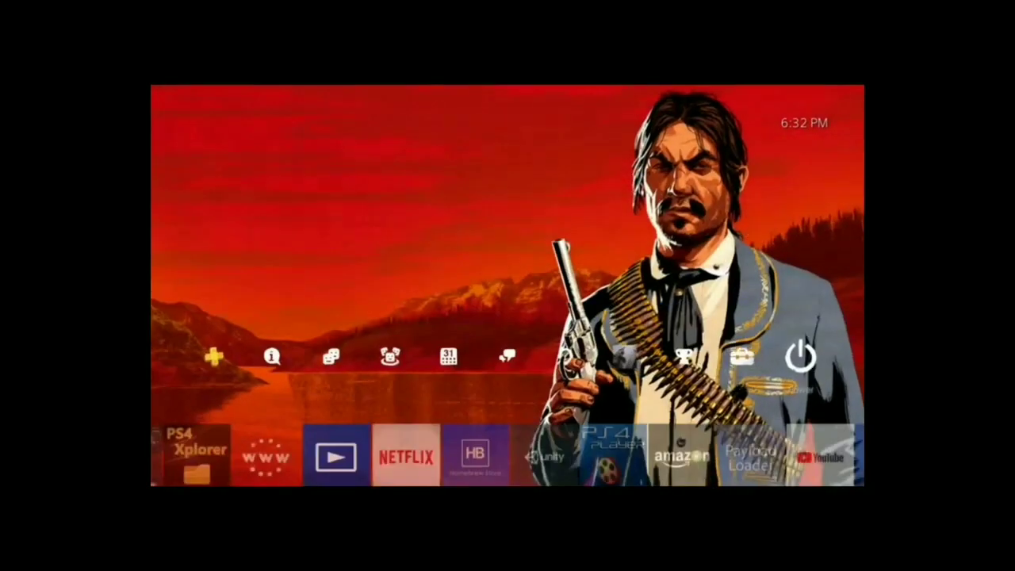
{"action": "left_click", "coordinate": [800, 355]}
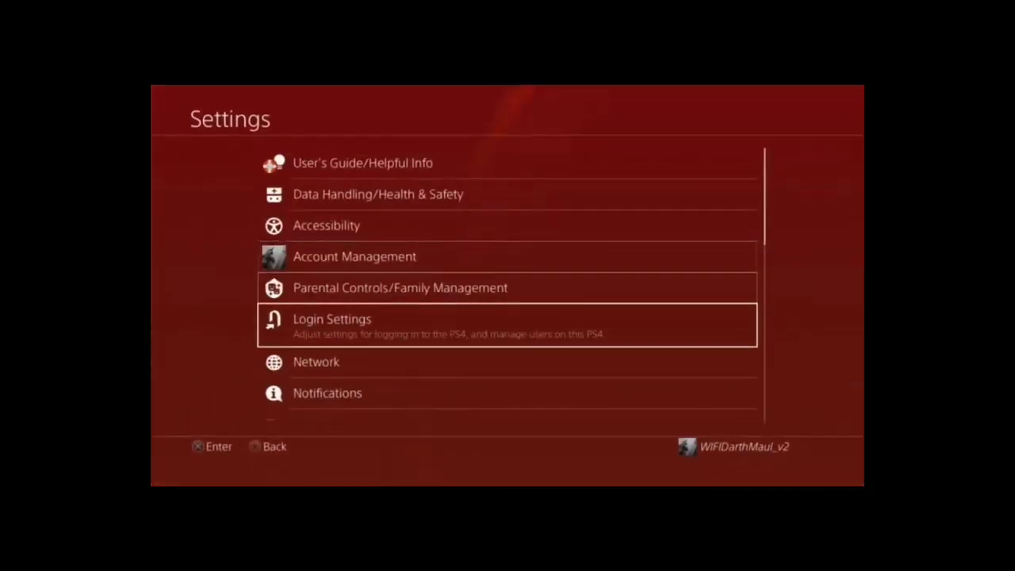
{"action": "scroll", "scroll_direction": "down", "scroll_amount": 3}
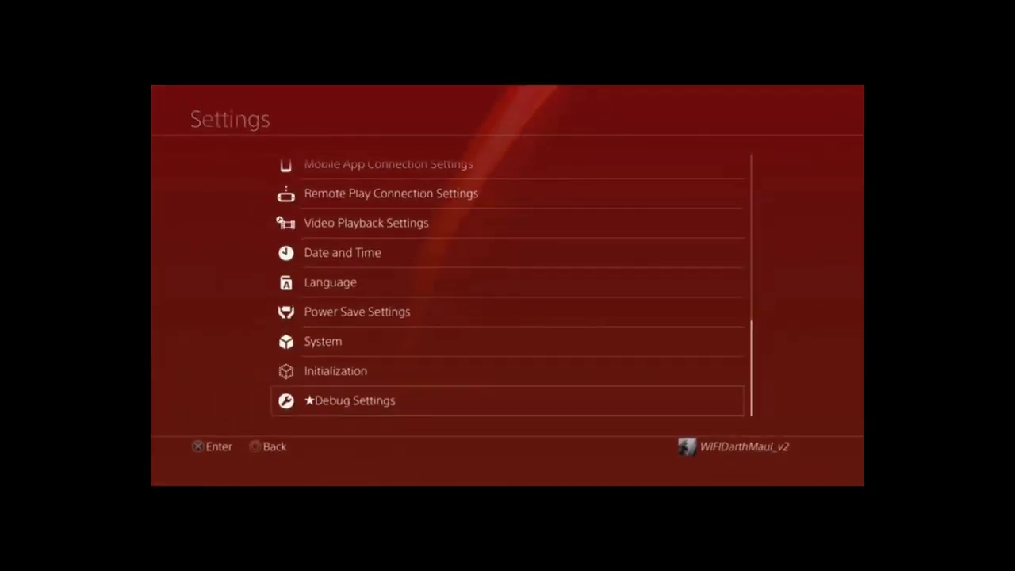
{"action": "left_click", "coordinate": [349, 400]}
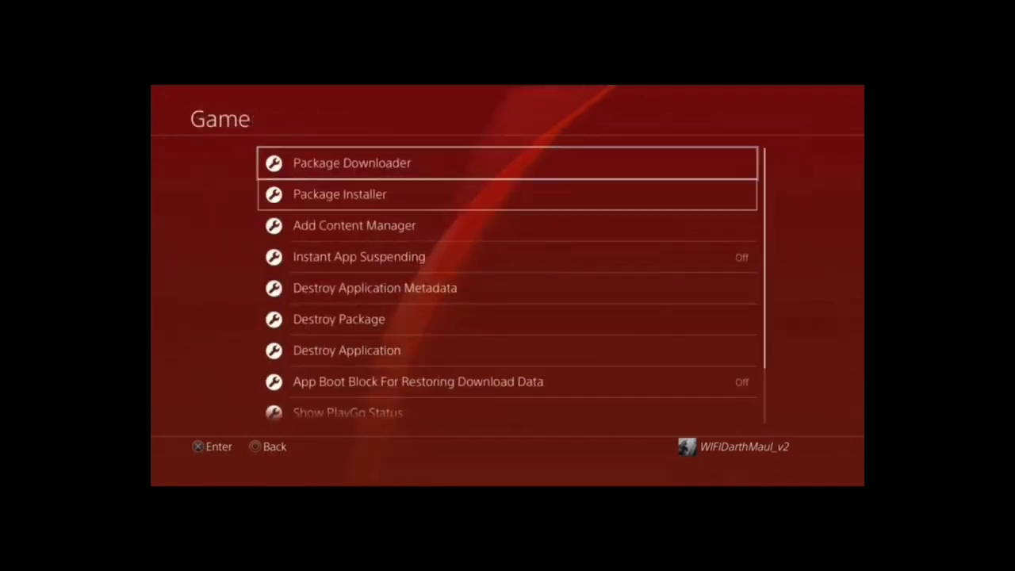
{"action": "left_click", "coordinate": [339, 194]}
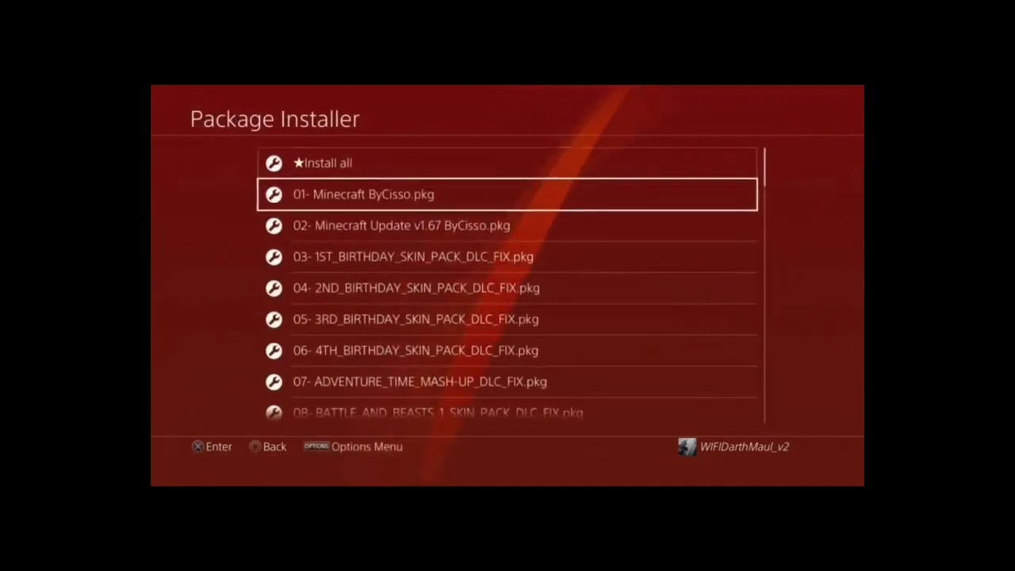